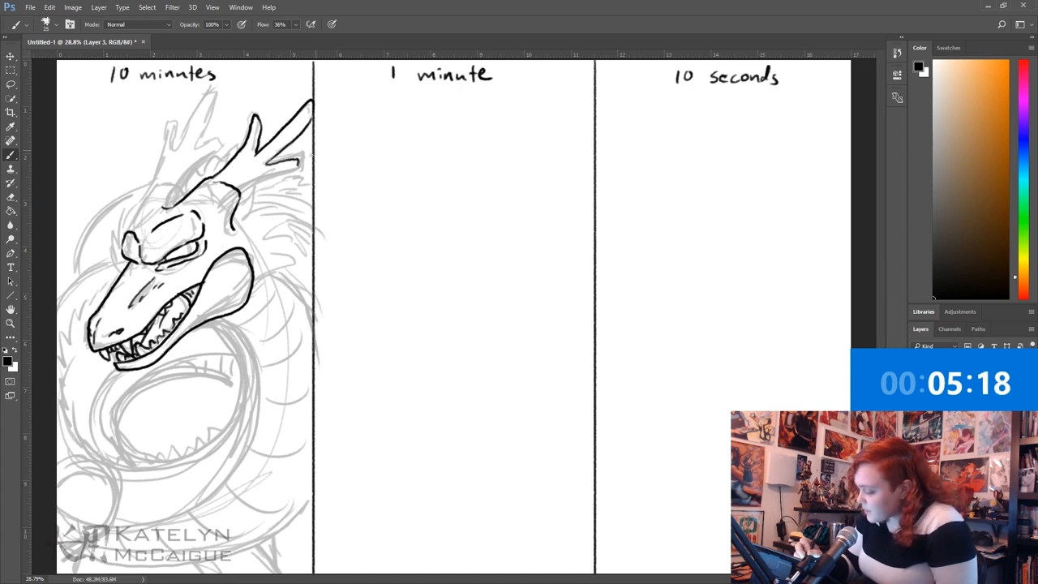
Trace black ink lines over the sketched dragon's horns, mane, neck and body.
{"action": "left_click_drag", "start_coordinate": [227, 183], "coordinate": [313, 154]}
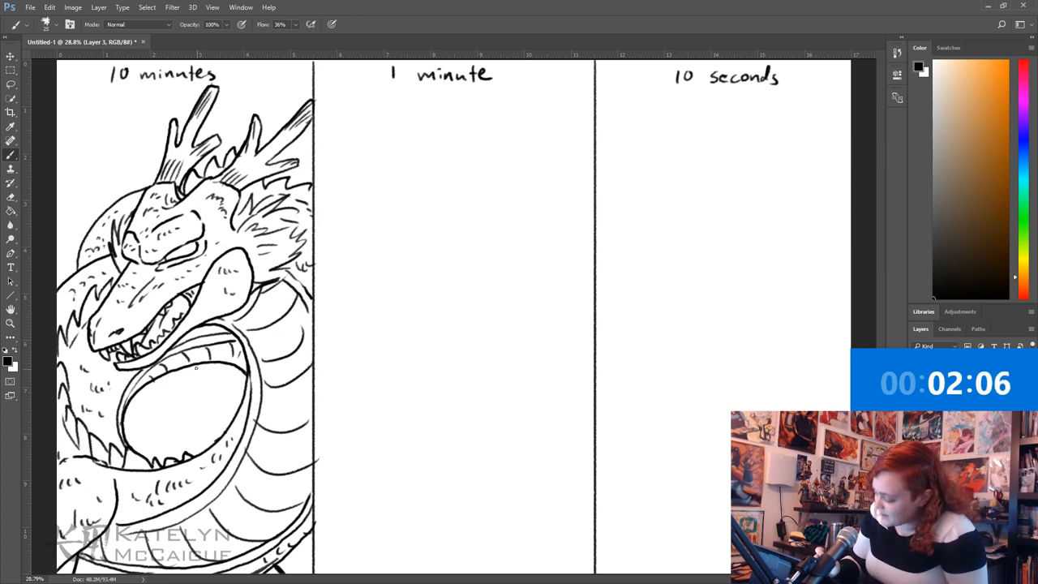
Ink the spiral coil inside the body loop, thicken outlines and add shading strokes.
{"action": "left_click_drag", "start_coordinate": [215, 373], "coordinate": [183, 413]}
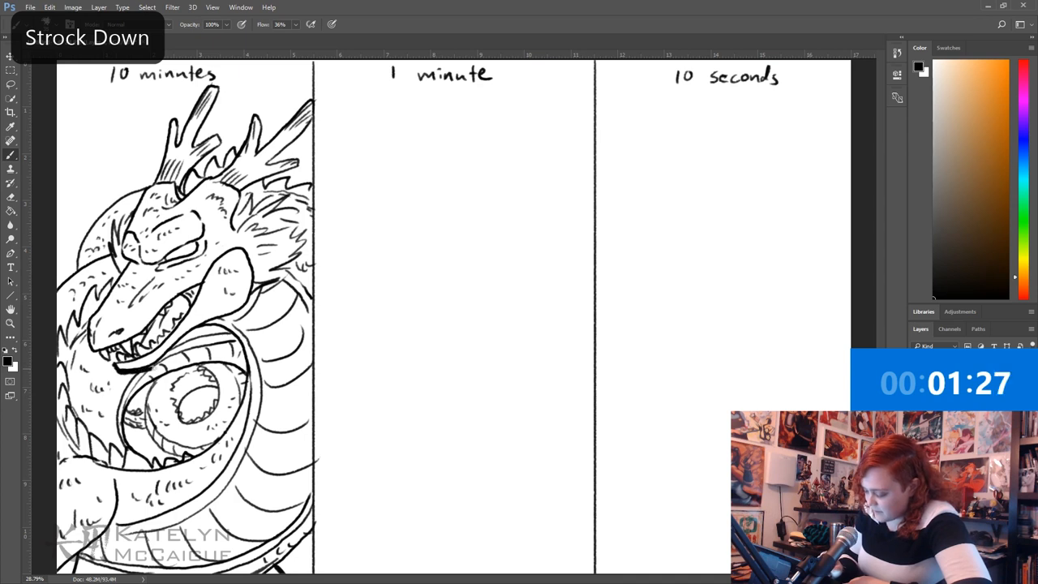
{"action": "left_click_drag", "start_coordinate": [154, 365], "coordinate": [247, 312]}
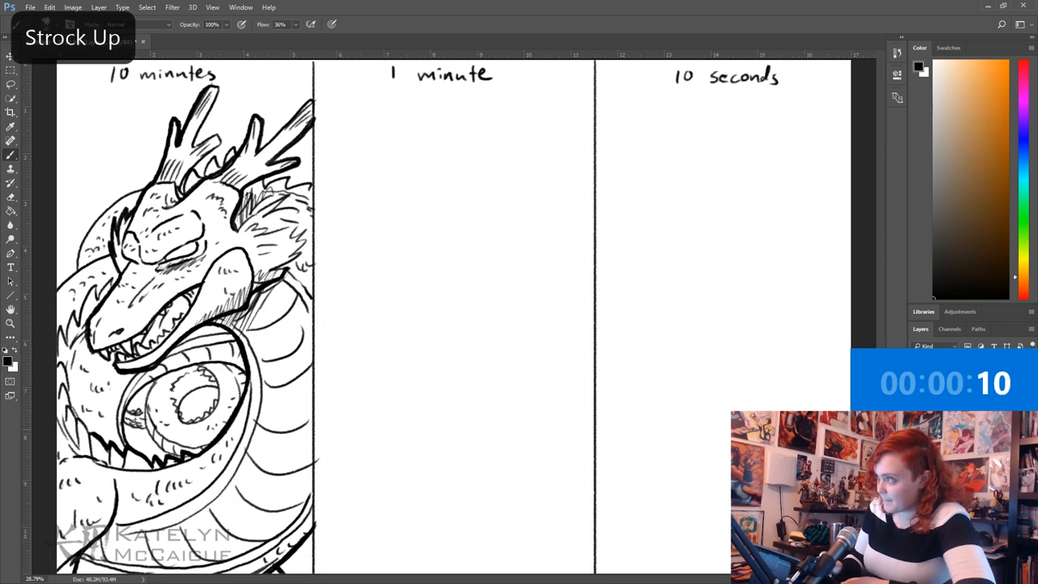
{"action": "left_click_drag", "start_coordinate": [158, 410], "coordinate": [195, 381]}
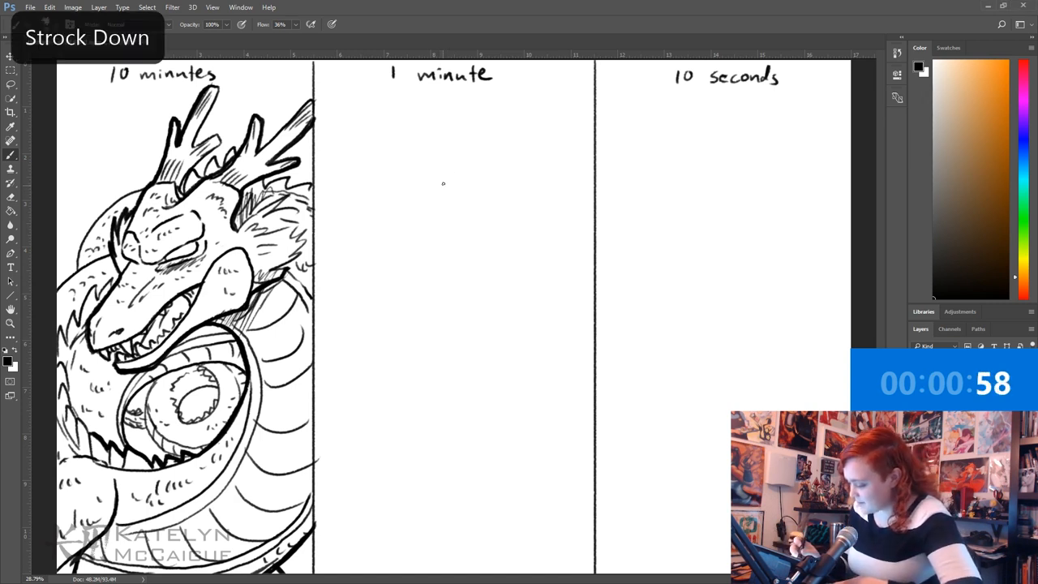
Sketch the dragon's neck, open jaw with teeth, snout, brow and eye in the 1-minute panel.
{"action": "left_click_drag", "start_coordinate": [442, 183], "coordinate": [397, 264]}
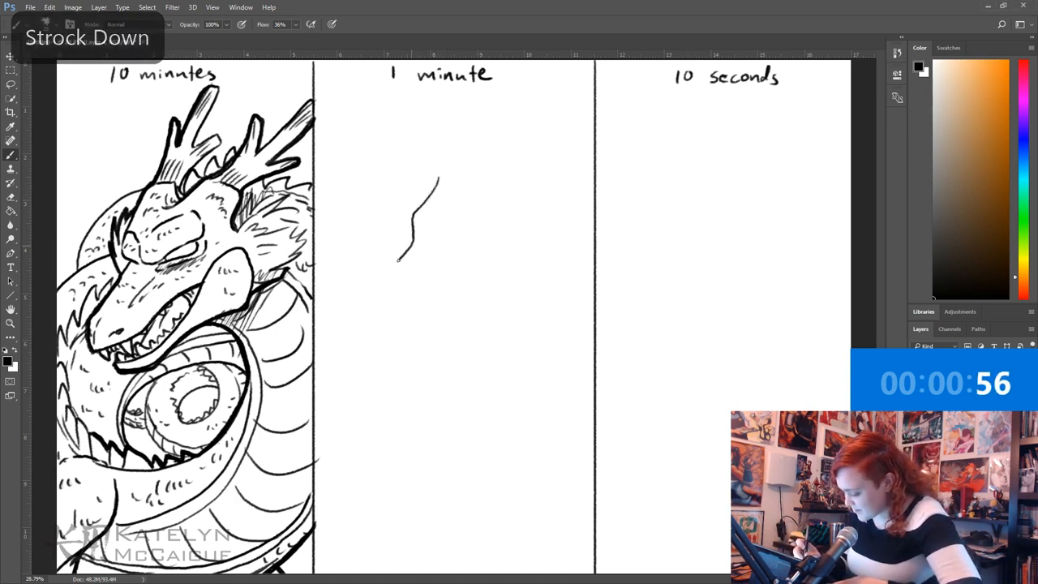
{"action": "left_click_drag", "start_coordinate": [399, 260], "coordinate": [458, 304]}
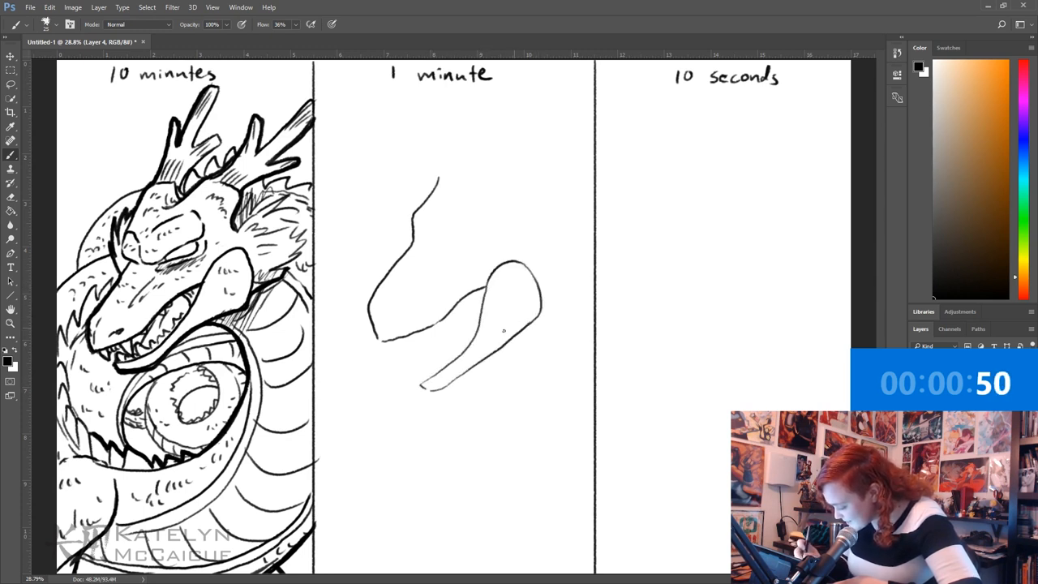
{"action": "left_click_drag", "start_coordinate": [486, 292], "coordinate": [422, 385]}
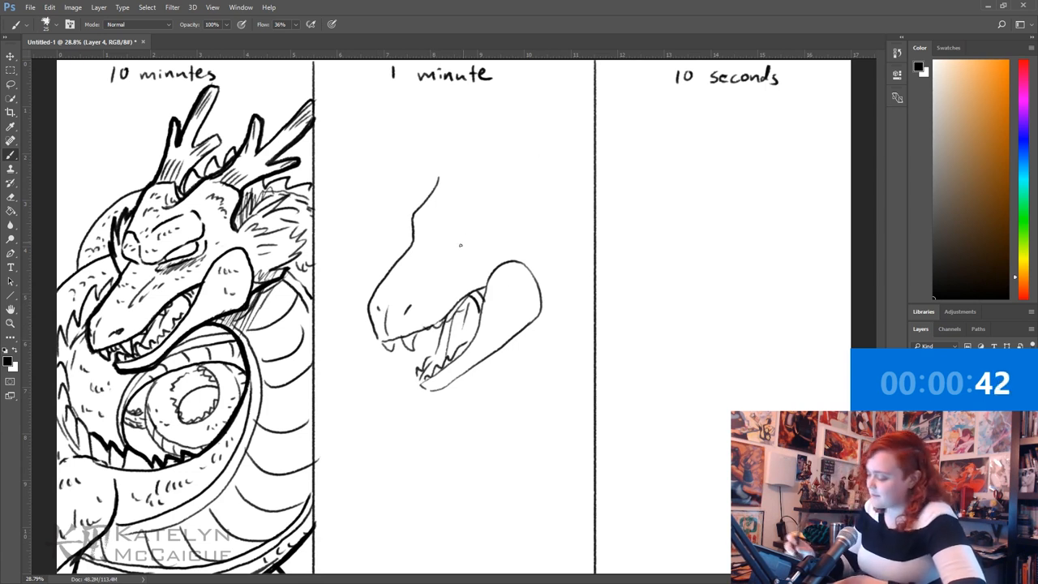
{"action": "left_click_drag", "start_coordinate": [430, 211], "coordinate": [459, 244]}
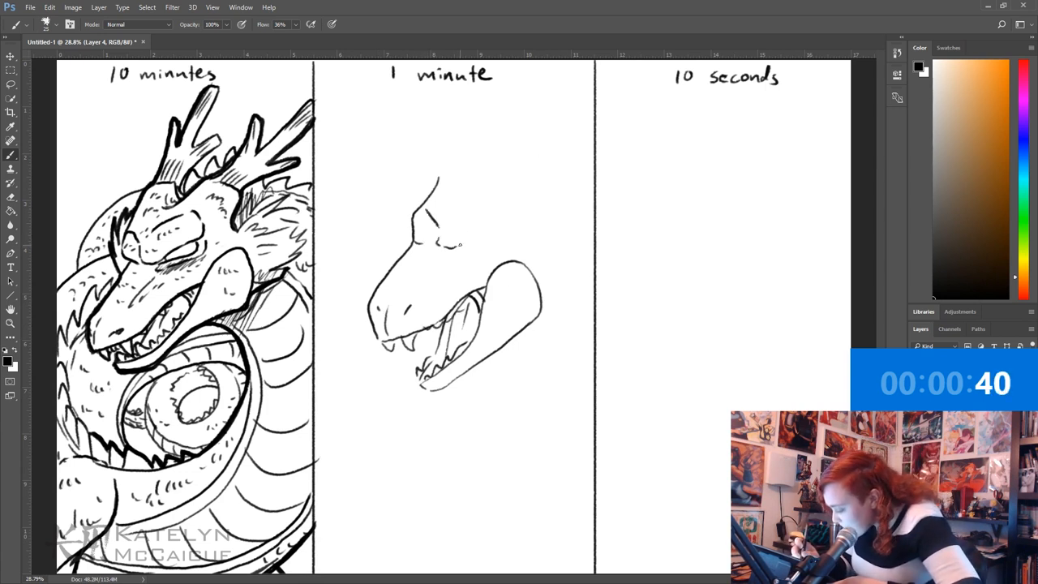
{"action": "left_click_drag", "start_coordinate": [459, 195], "coordinate": [499, 240]}
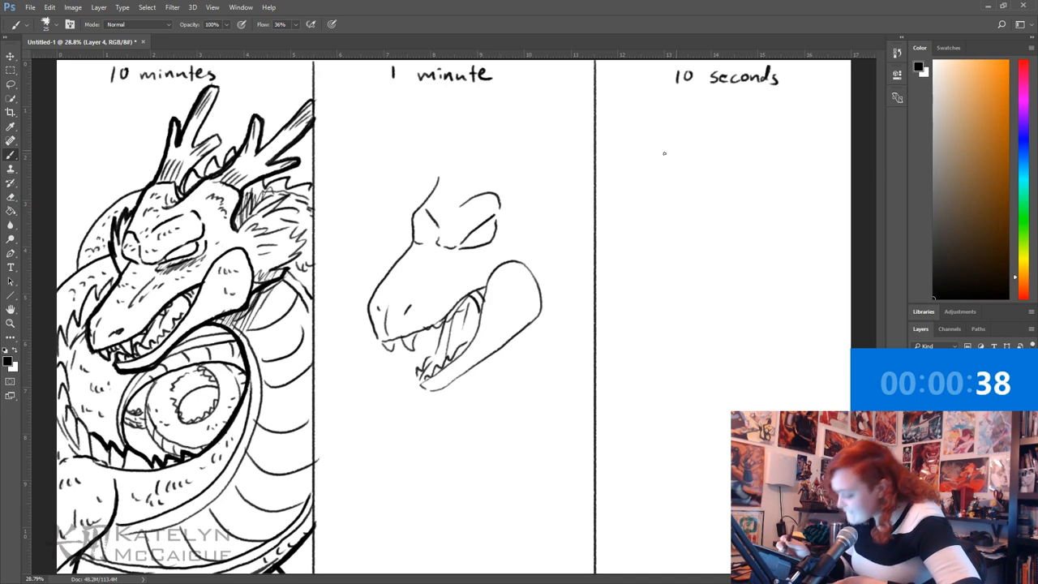
Add horns, mane spikes and strands, and the round coiled body under the jaw.
{"action": "left_click_drag", "start_coordinate": [458, 189], "coordinate": [547, 152]}
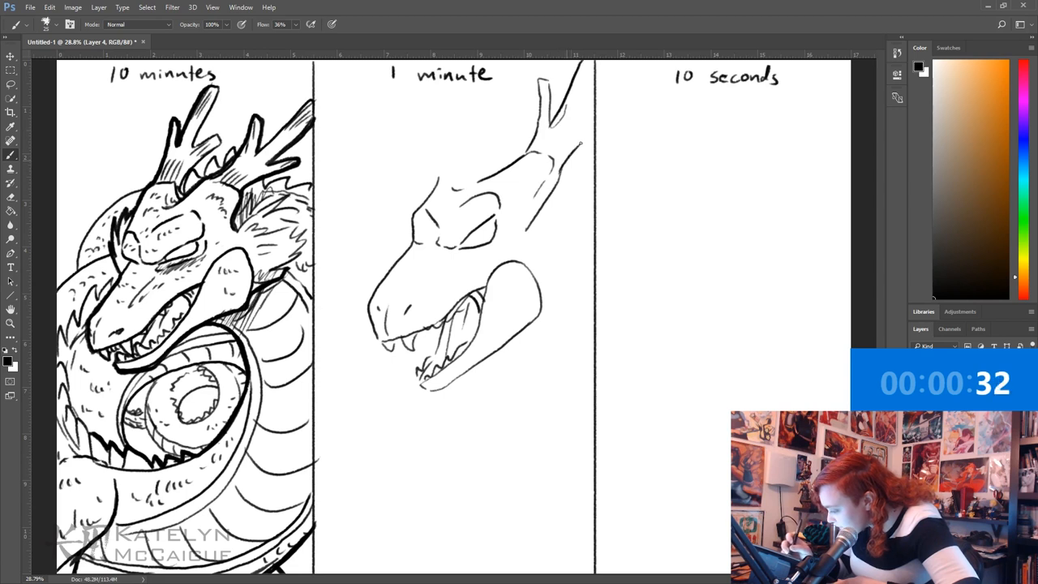
{"action": "left_click_drag", "start_coordinate": [592, 77], "coordinate": [580, 146]}
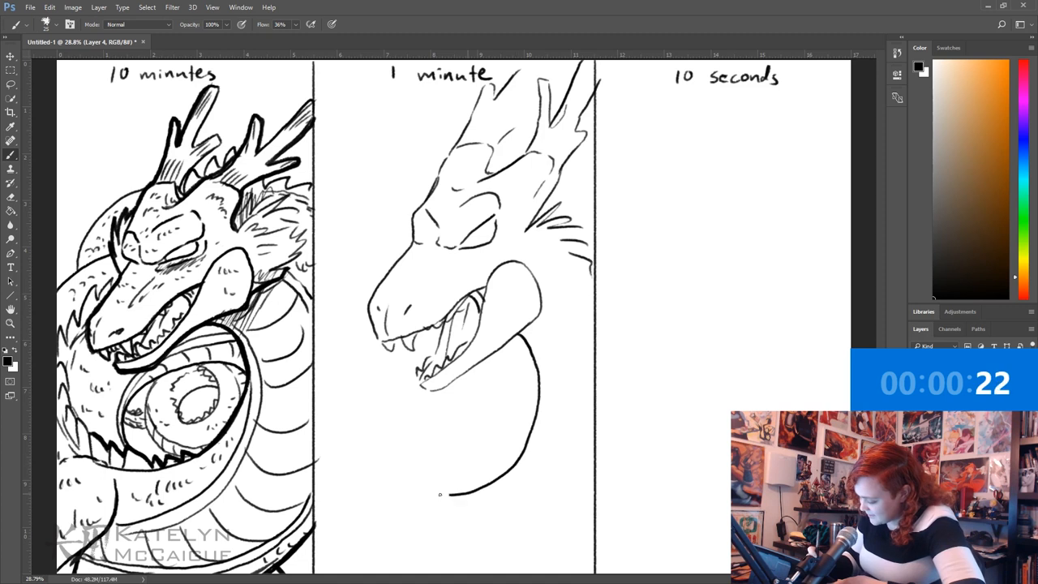
{"action": "left_click_drag", "start_coordinate": [440, 495], "coordinate": [333, 413]}
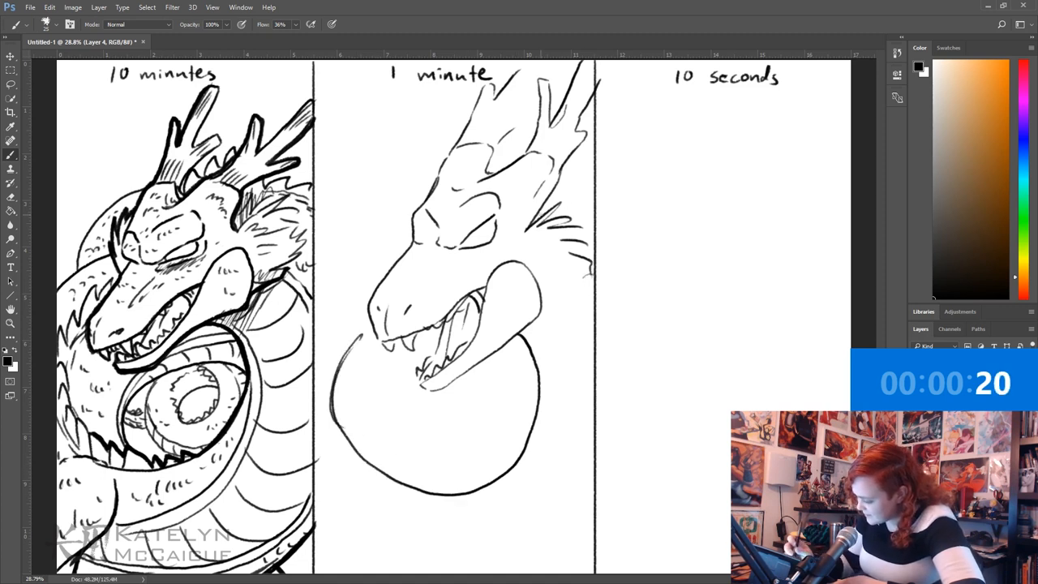
{"action": "left_click_drag", "start_coordinate": [503, 162], "coordinate": [584, 260]}
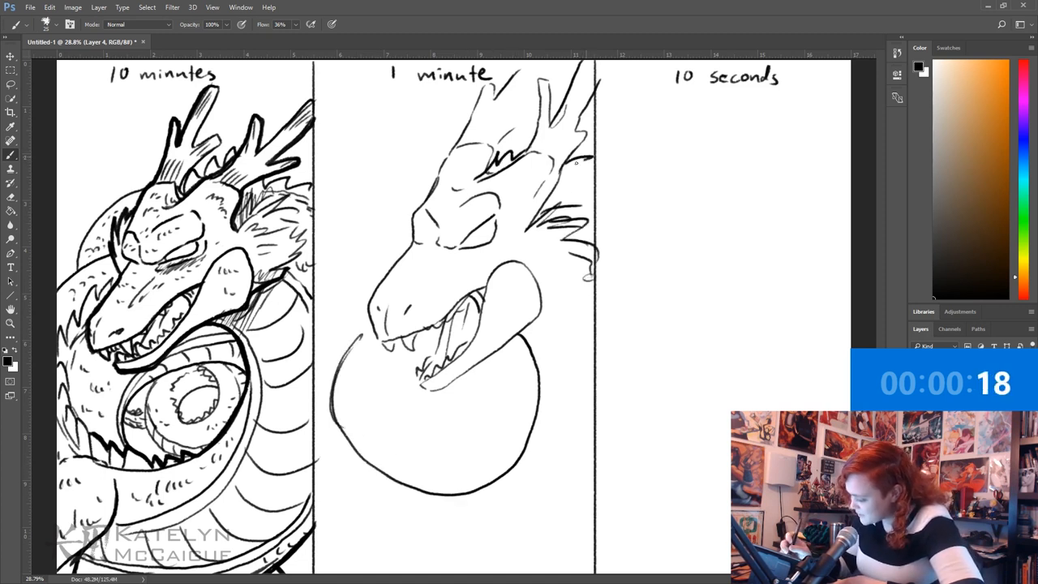